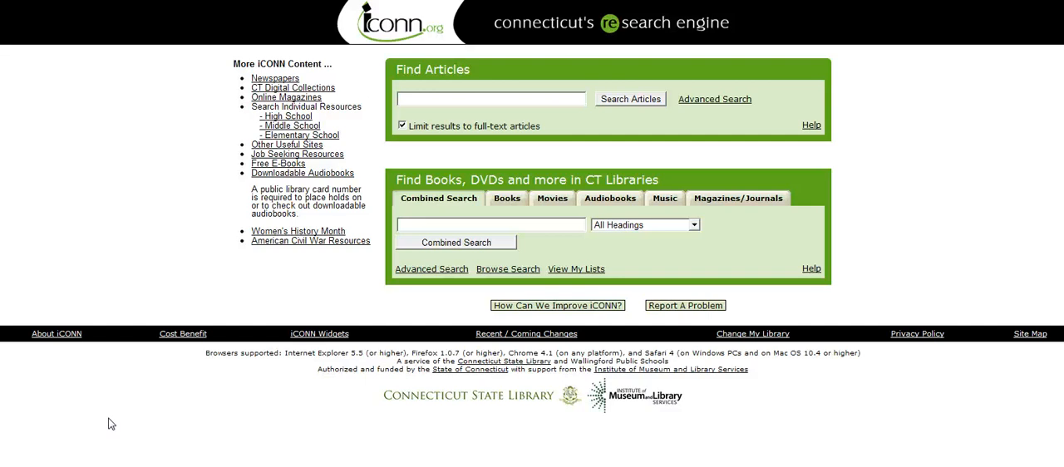
{"action": "mouse_move", "coordinate": [115, 332]}
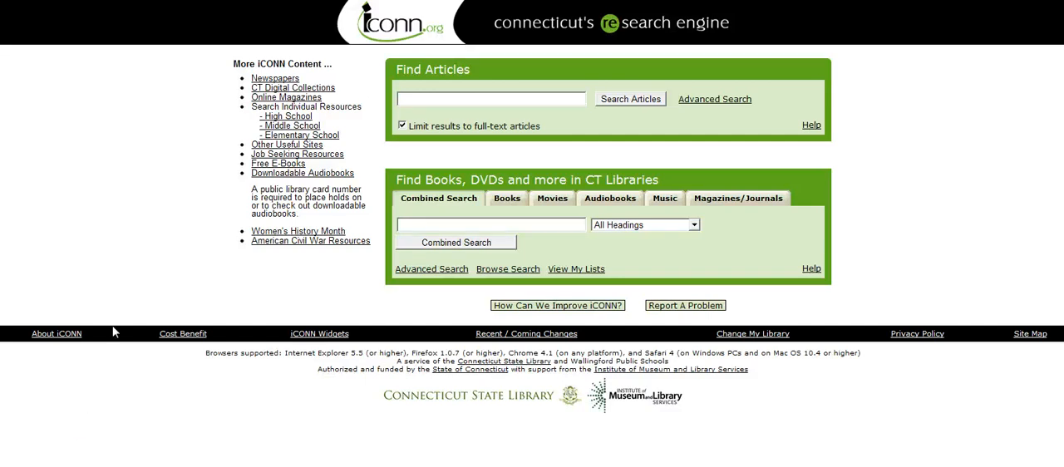
{"action": "mouse_move", "coordinate": [200, 138]}
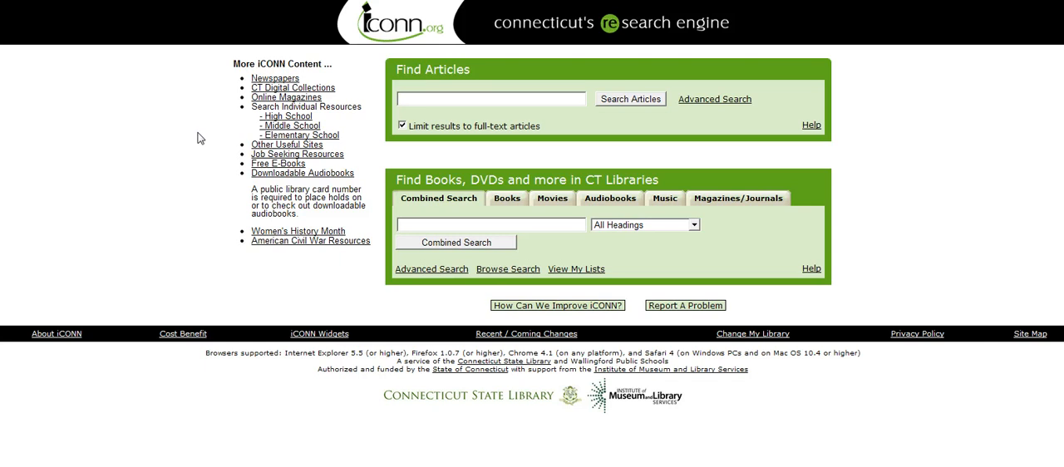
{"action": "mouse_move", "coordinate": [344, 125]}
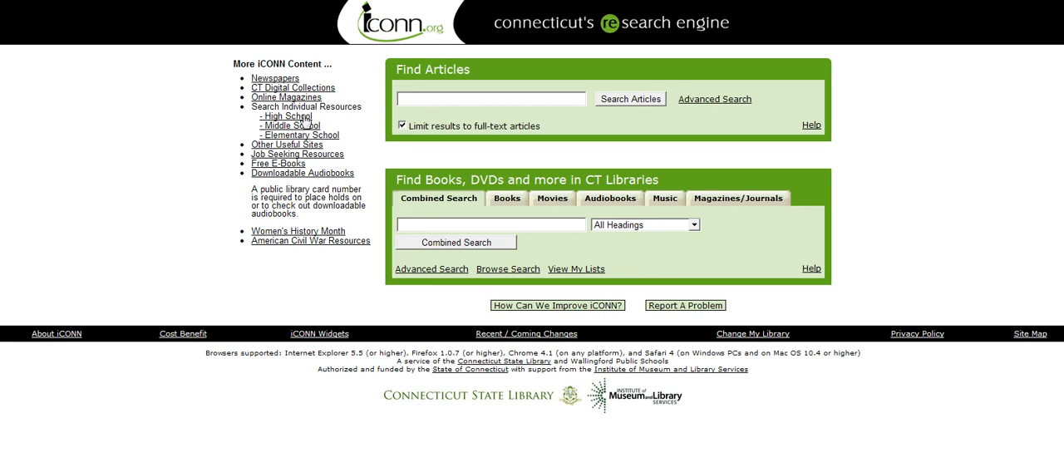
Step: Open iCONN's High School resources and scroll down toward the Newspapers list
{"action": "left_click", "coordinate": [285, 116]}
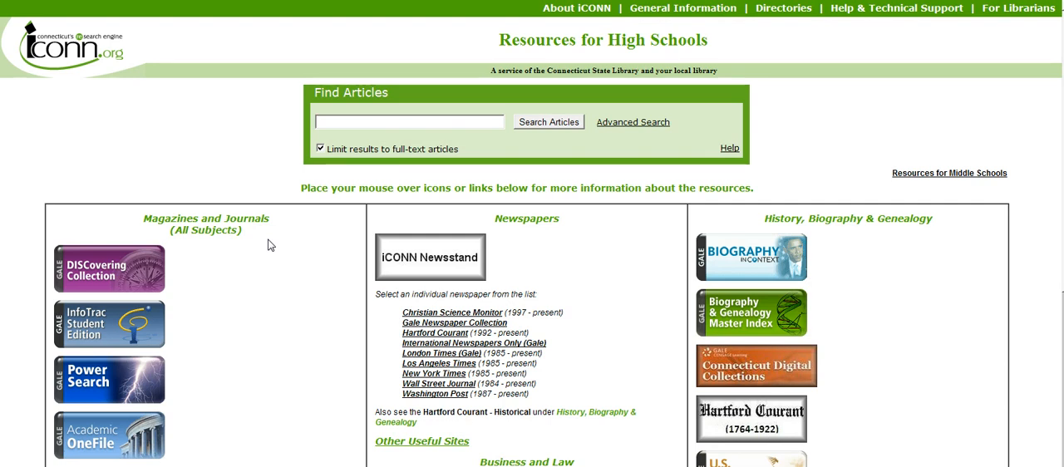
{"action": "scroll", "scroll_direction": "down", "scroll_amount": 3}
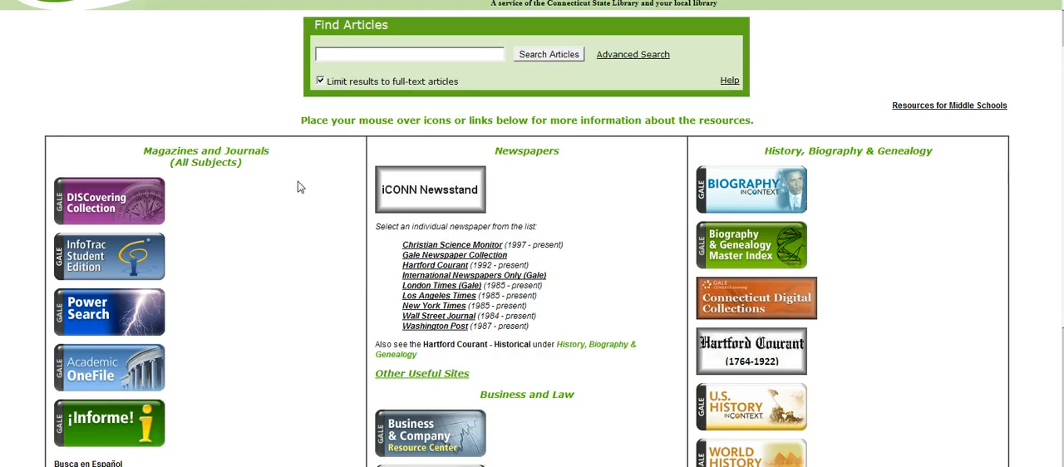
{"action": "mouse_move", "coordinate": [548, 175]}
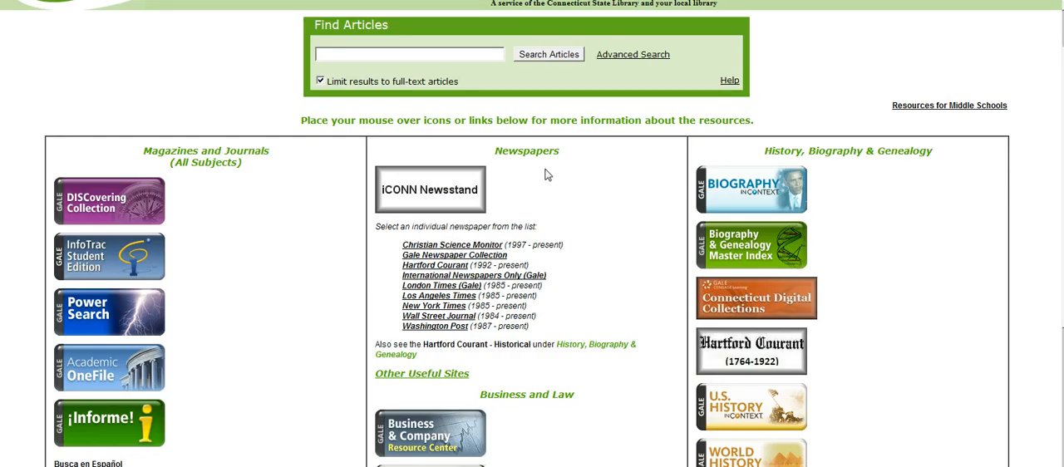
{"action": "scroll", "scroll_direction": "down", "scroll_amount": 3}
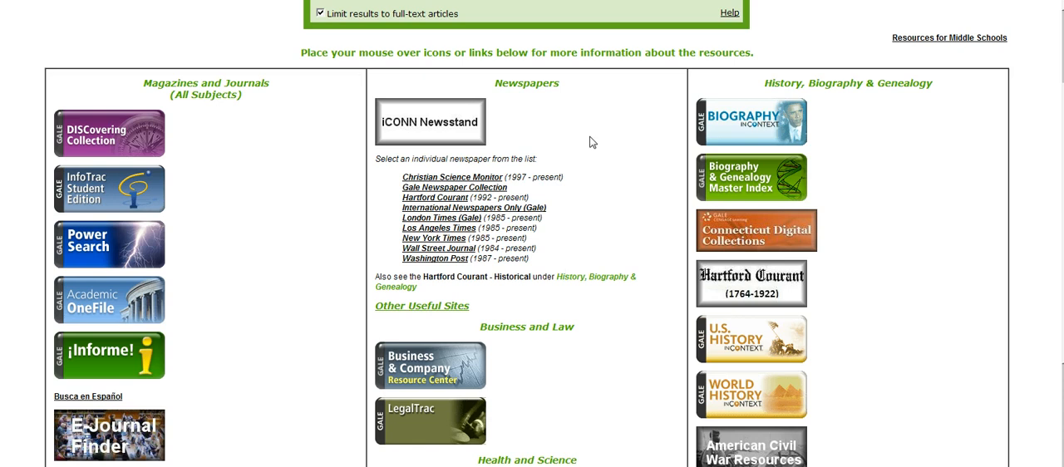
{"action": "mouse_move", "coordinate": [474, 180]}
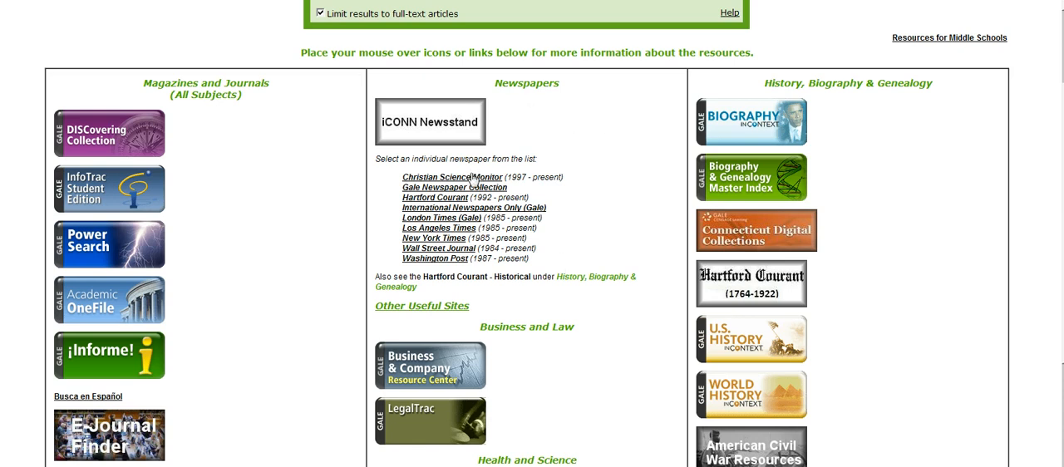
{"action": "mouse_move", "coordinate": [449, 271]}
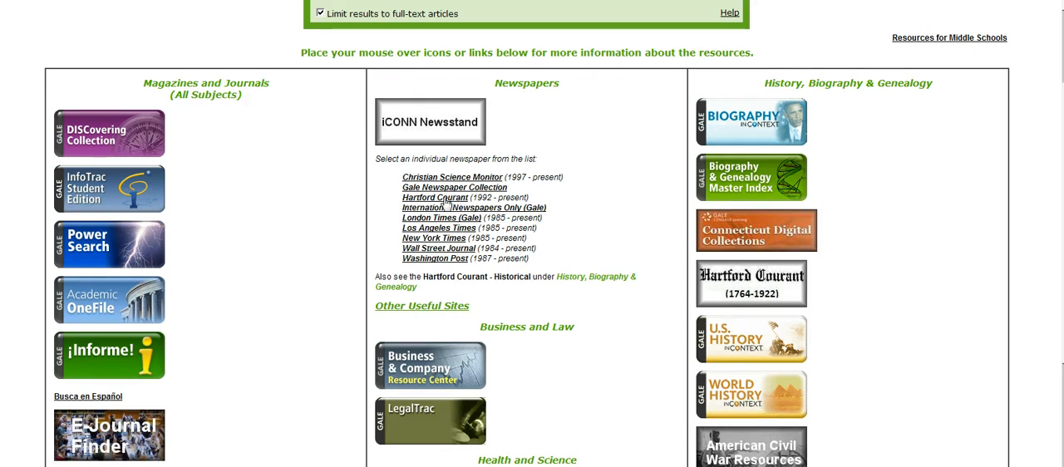
{"action": "mouse_move", "coordinate": [429, 122]}
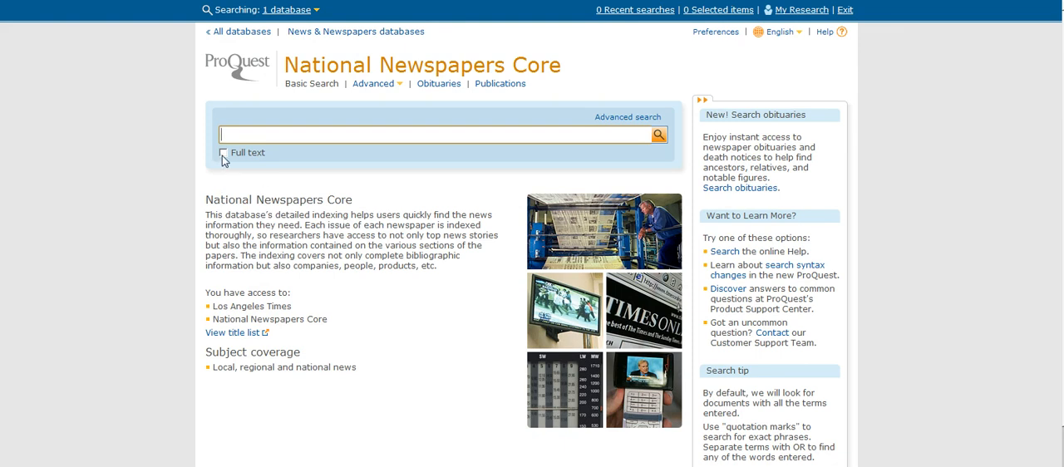
Step: Tick the Full text checkbox on the ProQuest Basic Search page
{"action": "left_click", "coordinate": [225, 153]}
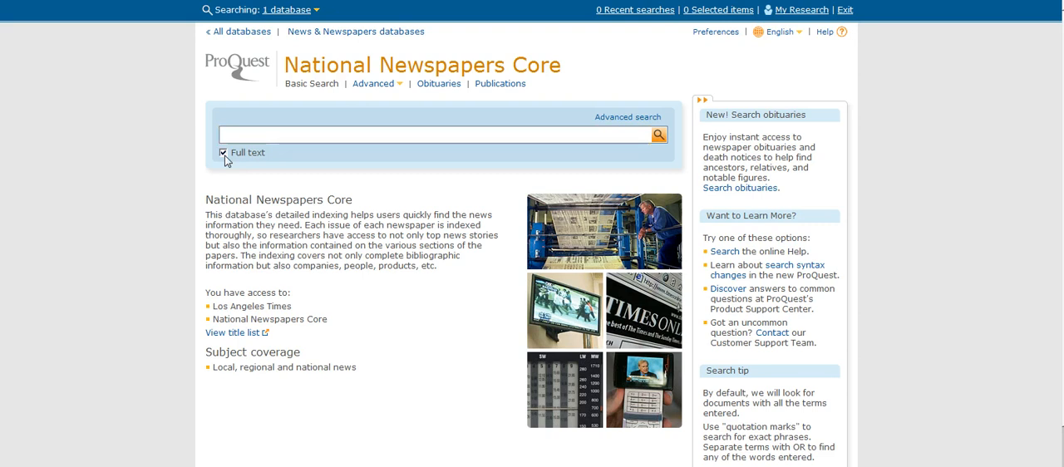
{"action": "mouse_move", "coordinate": [358, 212]}
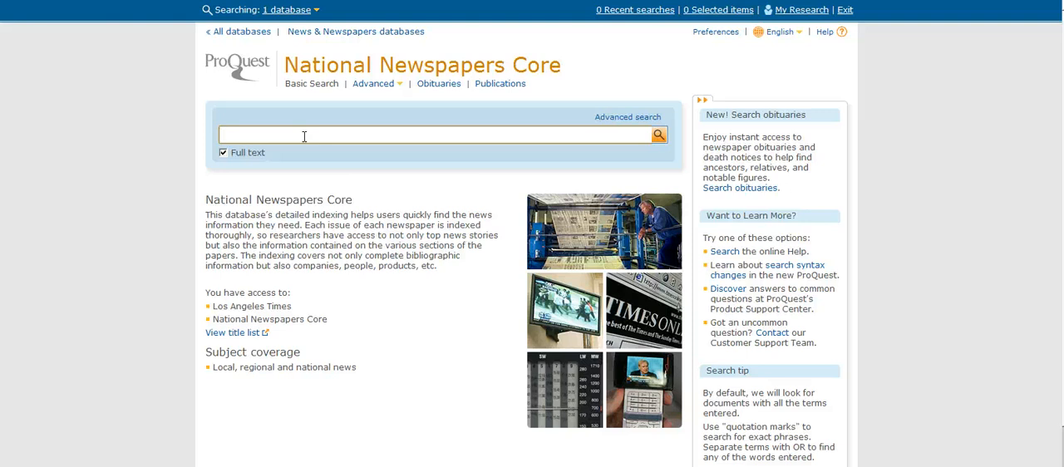
Step: Type 'aid' and pick the suggested query 'africa aids hiv'
{"action": "type", "text": "aids africa"}
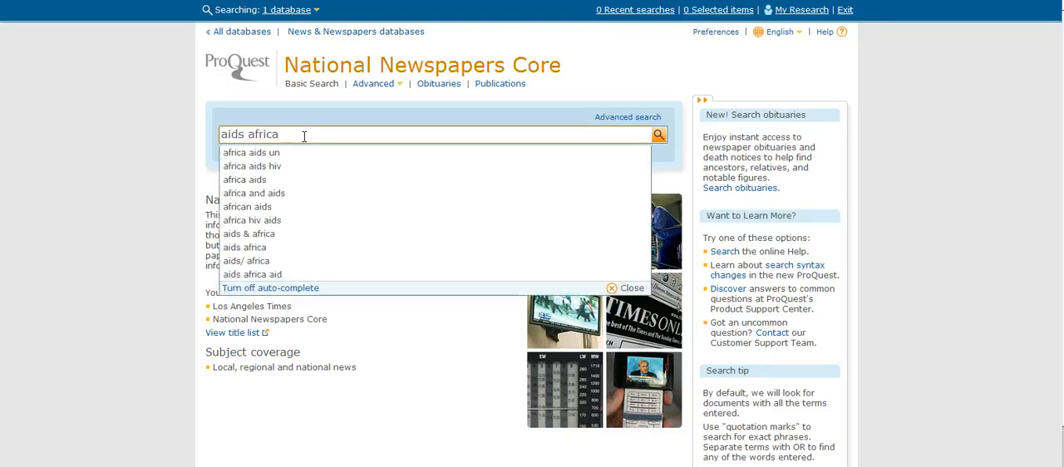
{"action": "mouse_move", "coordinate": [303, 221]}
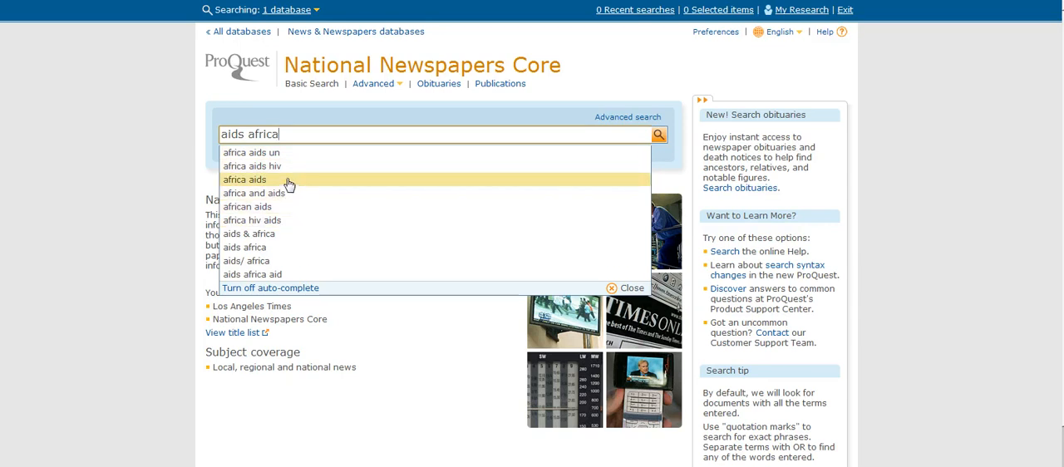
{"action": "left_click", "coordinate": [252, 166]}
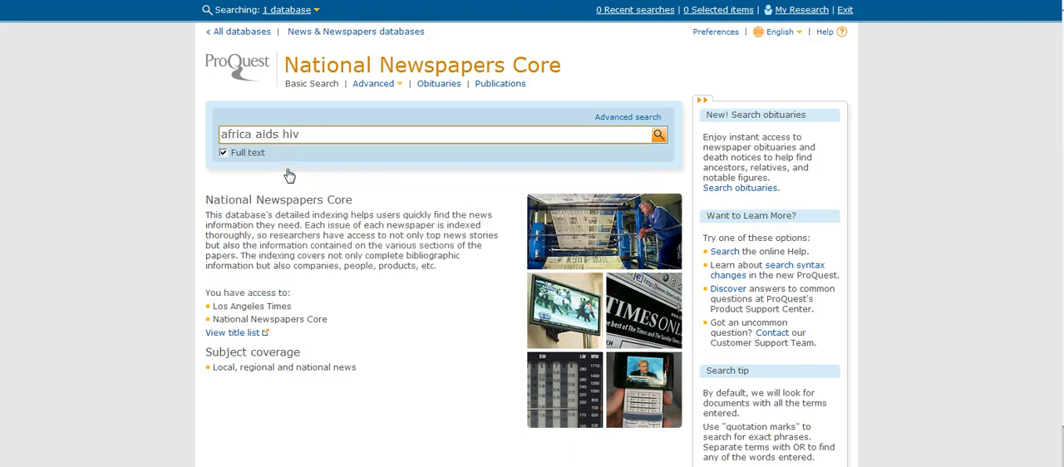
Step: Search for 'africa aids hiv' and scroll through the 3,600 full-text results
{"action": "left_click", "coordinate": [662, 135]}
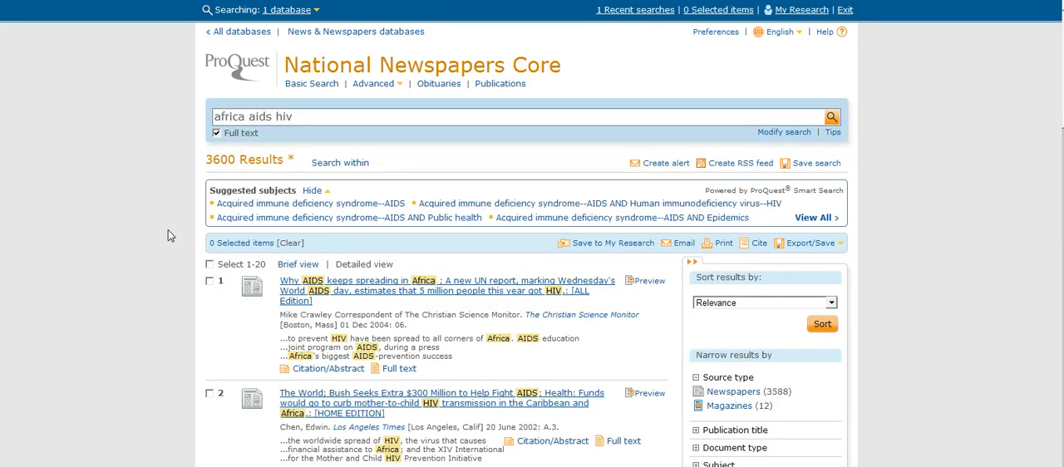
{"action": "mouse_move", "coordinate": [164, 180]}
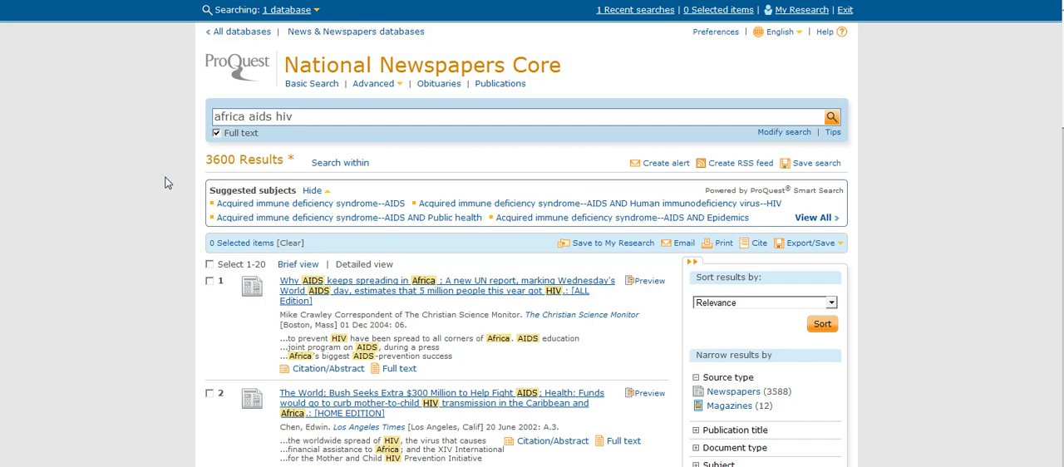
{"action": "scroll", "scroll_direction": "down", "scroll_amount": 3}
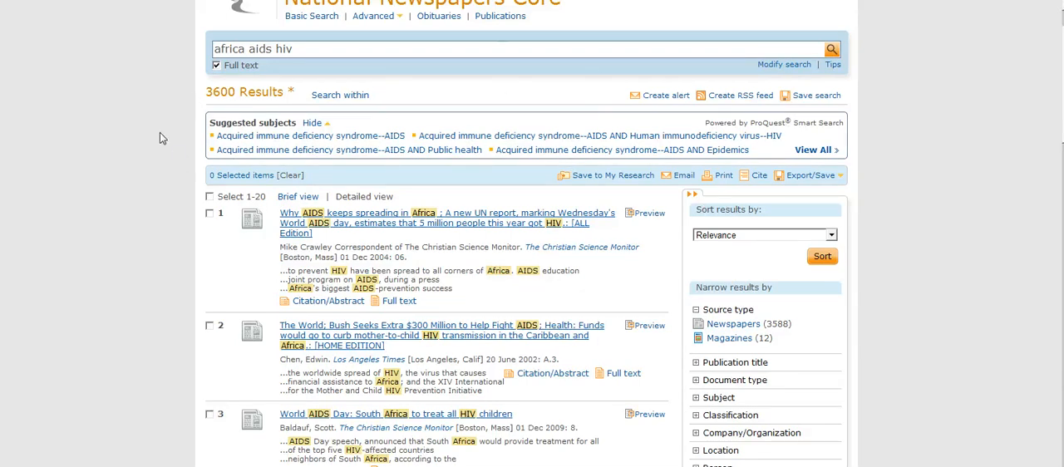
{"action": "mouse_move", "coordinate": [154, 158]}
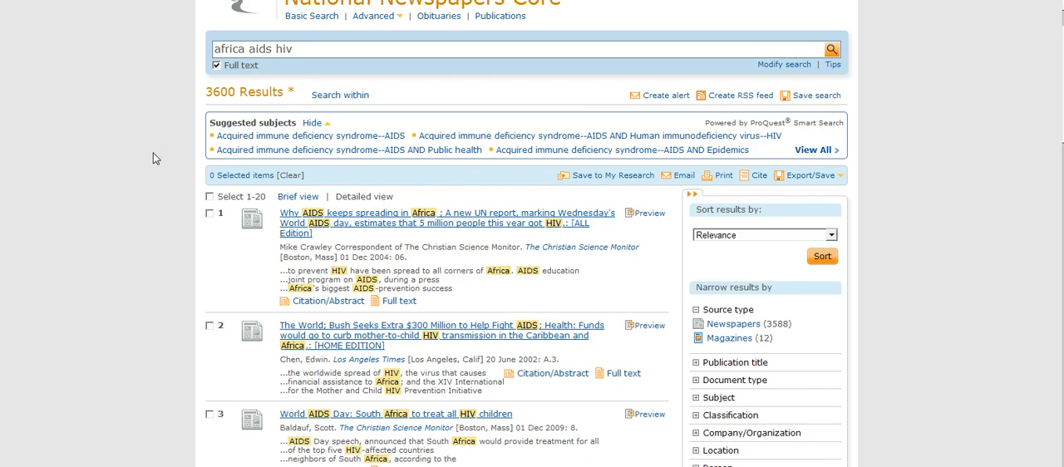
Step: Set the Publication date range to 2004–2012 and update, leaving 1,689 results
{"action": "scroll", "scroll_direction": "down", "scroll_amount": 3}
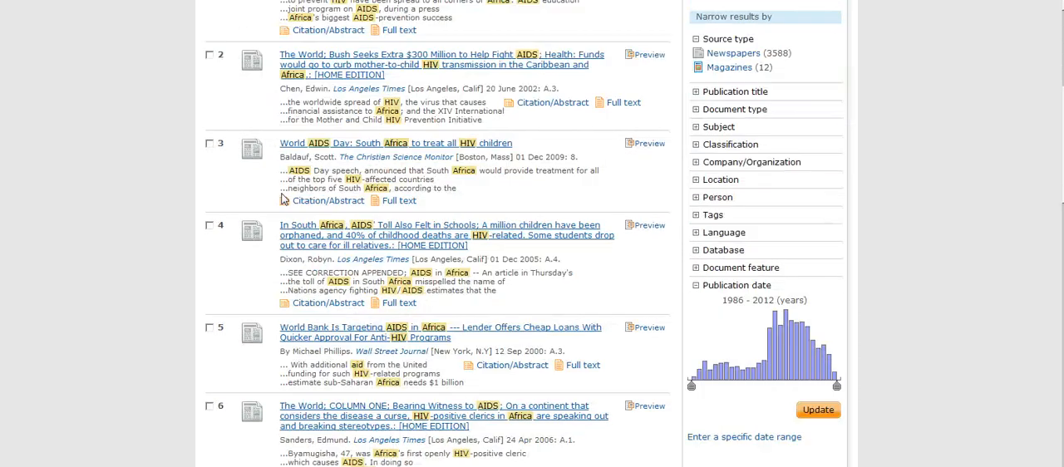
{"action": "mouse_move", "coordinate": [697, 408]}
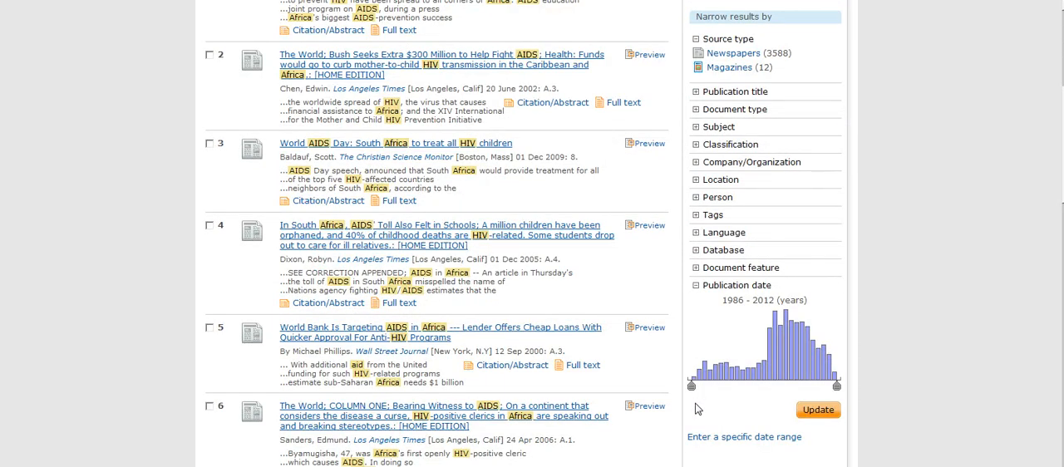
{"action": "mouse_move", "coordinate": [797, 366]}
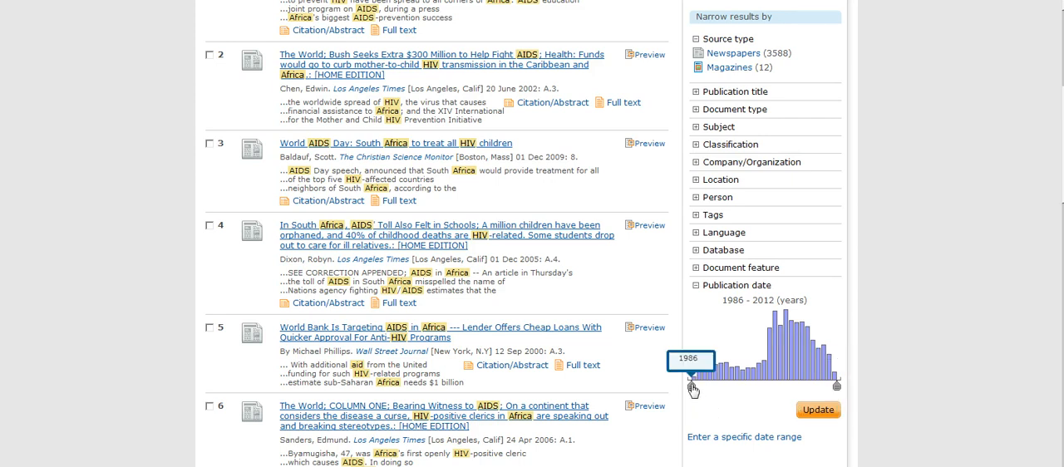
{"action": "left_click_drag", "start_coordinate": [694, 385], "coordinate": [782, 385]}
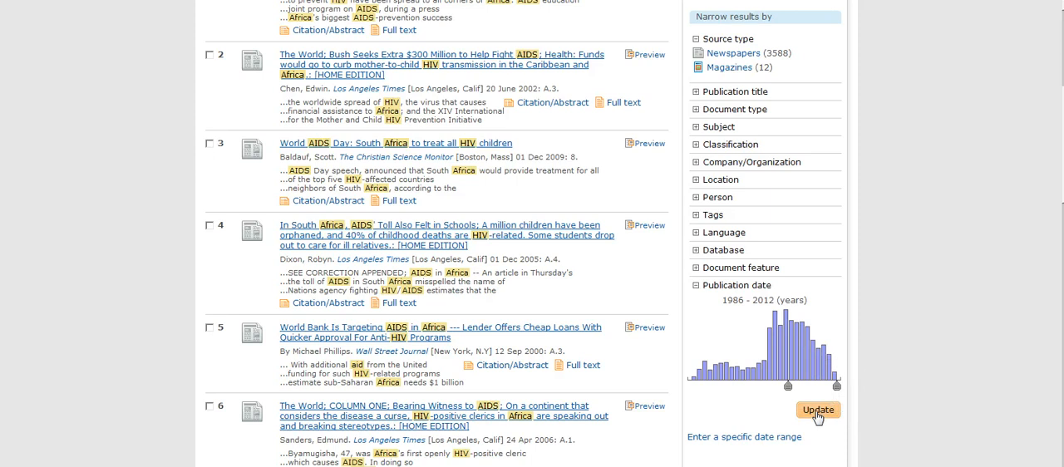
{"action": "left_click", "coordinate": [817, 410]}
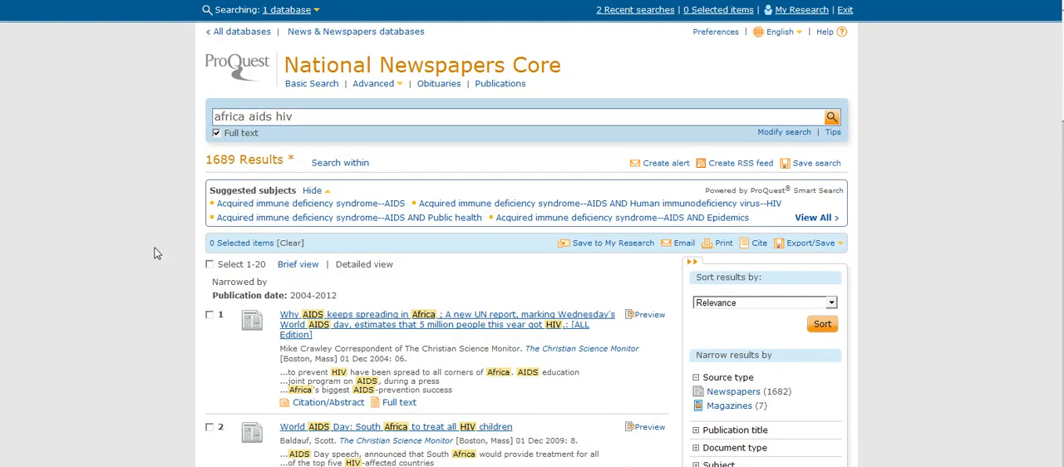
{"action": "mouse_move", "coordinate": [165, 305]}
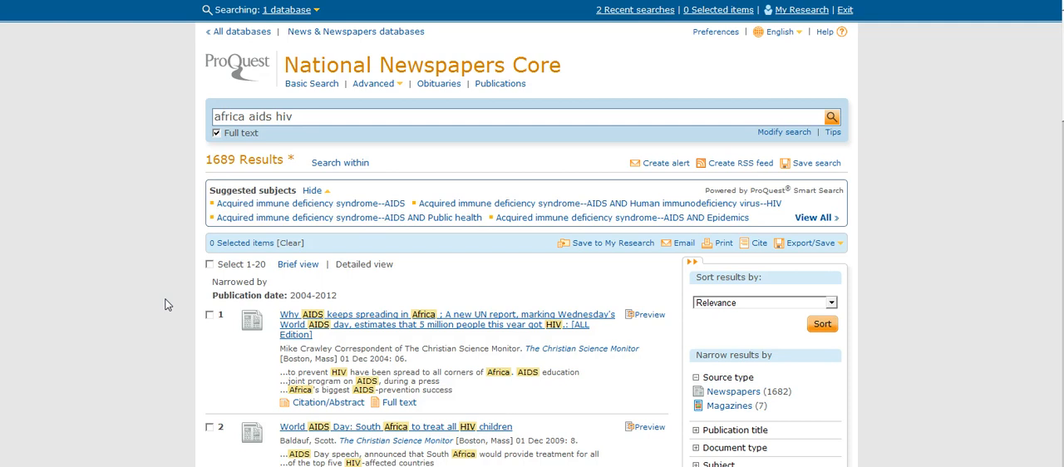
Step: Expand the Publication title filter, led by The Washington Post with 648 articles
{"action": "scroll", "scroll_direction": "down", "scroll_amount": 3}
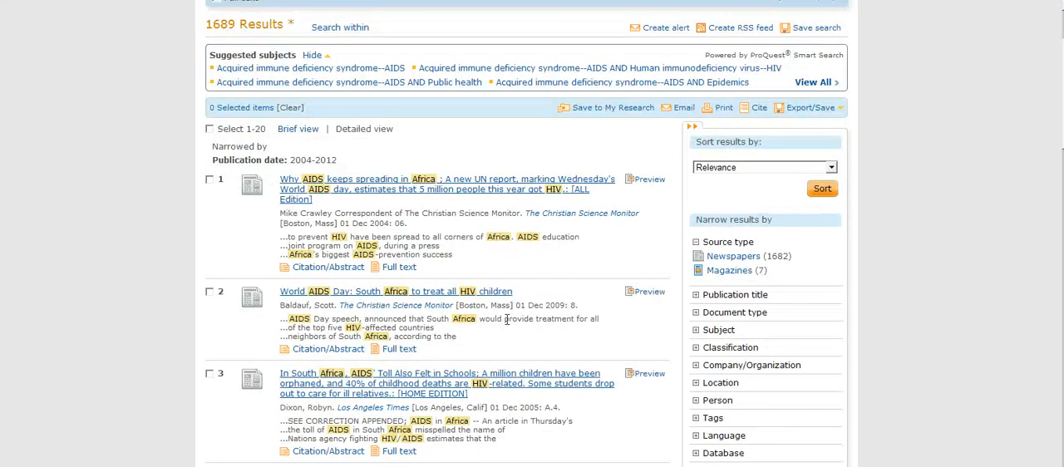
{"action": "left_click", "coordinate": [735, 294]}
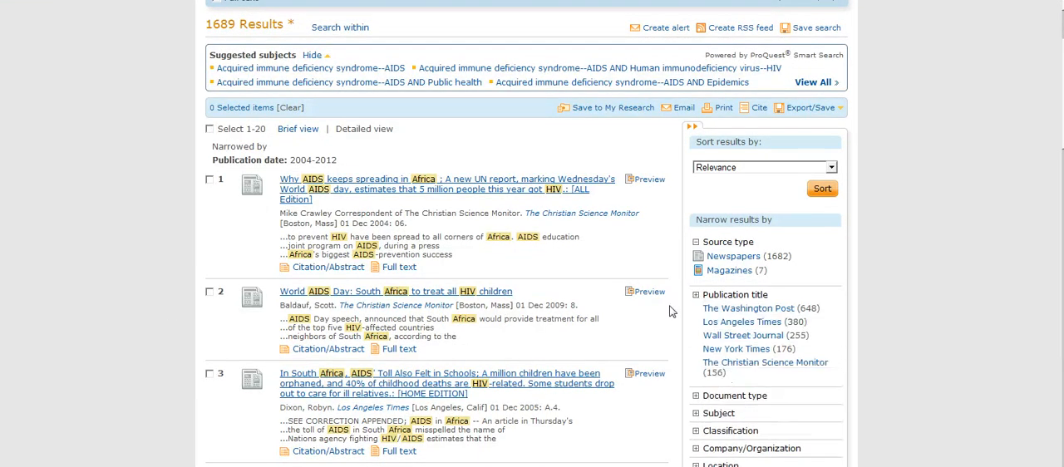
{"action": "scroll", "scroll_direction": "down", "scroll_amount": 3}
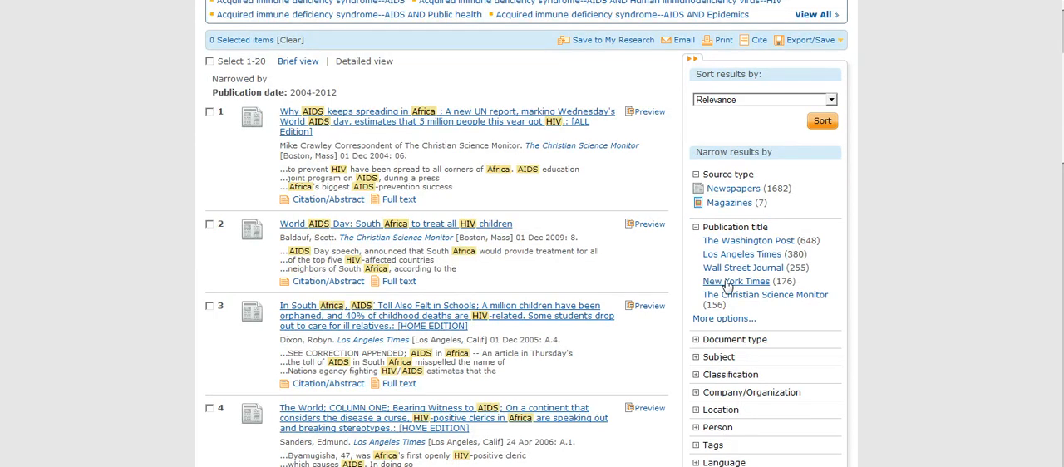
Step: Filter to New York Times and scroll through the 176 remaining articles
{"action": "left_click", "coordinate": [735, 281]}
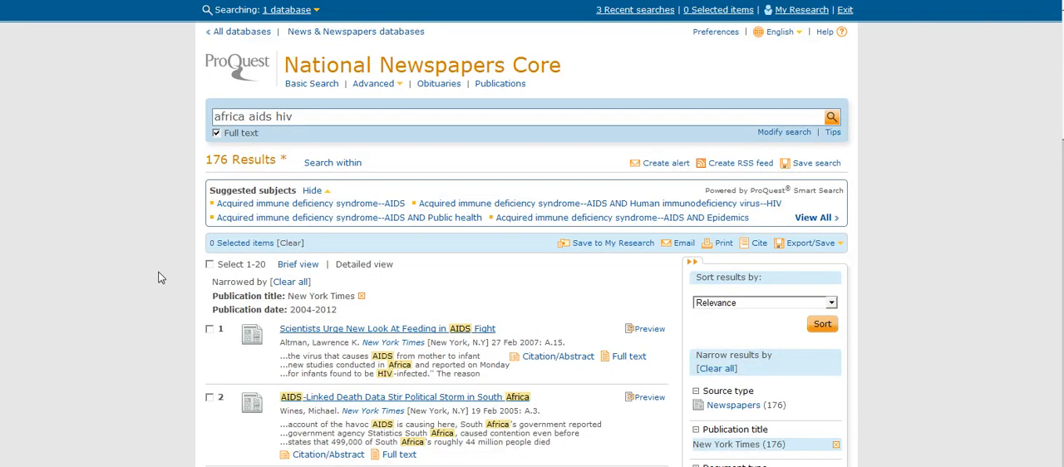
{"action": "mouse_move", "coordinate": [96, 188]}
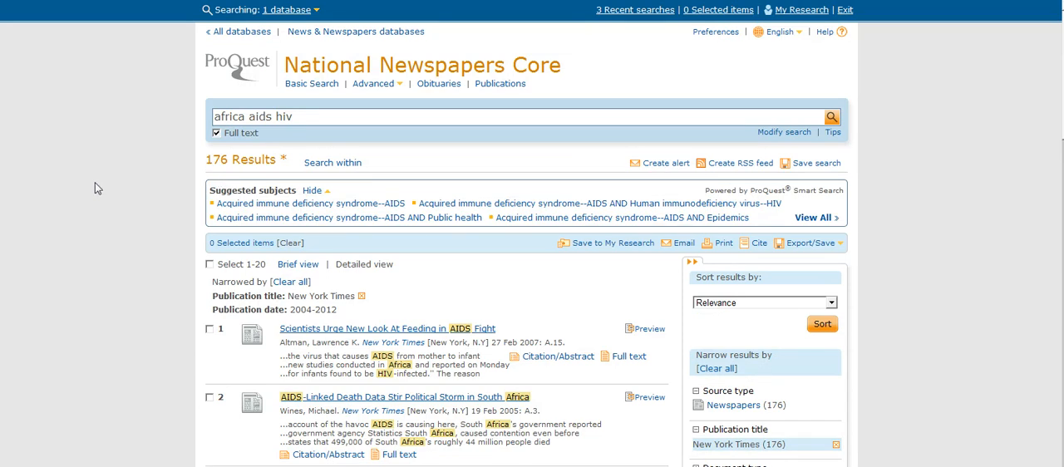
{"action": "scroll", "scroll_direction": "down", "scroll_amount": 3}
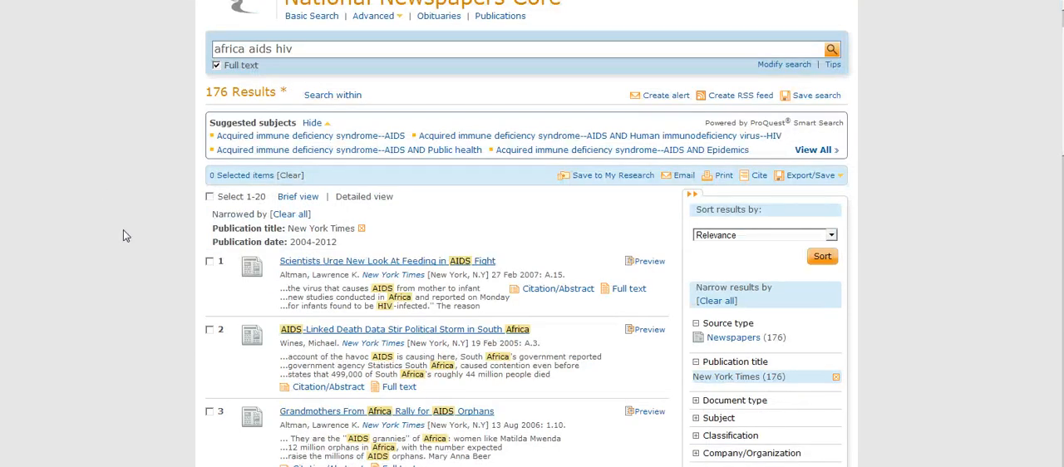
{"action": "scroll", "scroll_direction": "down", "scroll_amount": 3}
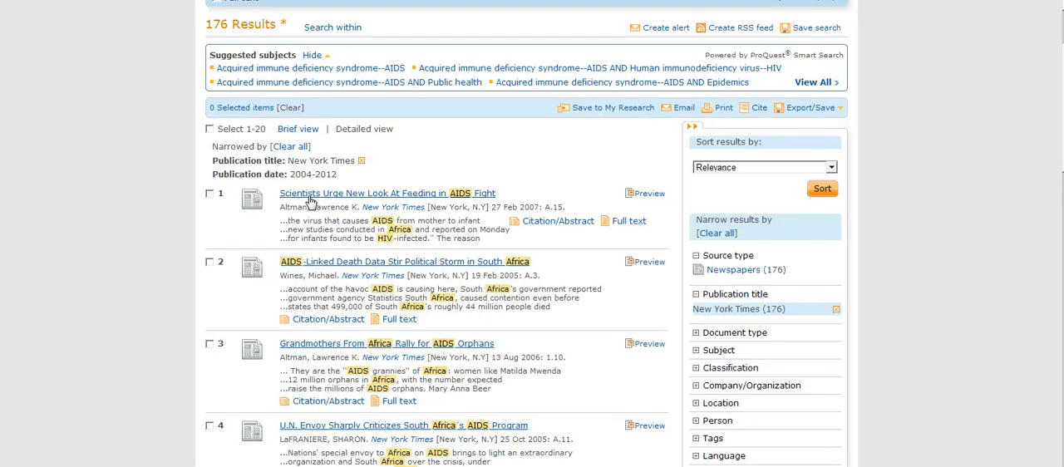
{"action": "mouse_move", "coordinate": [143, 258]}
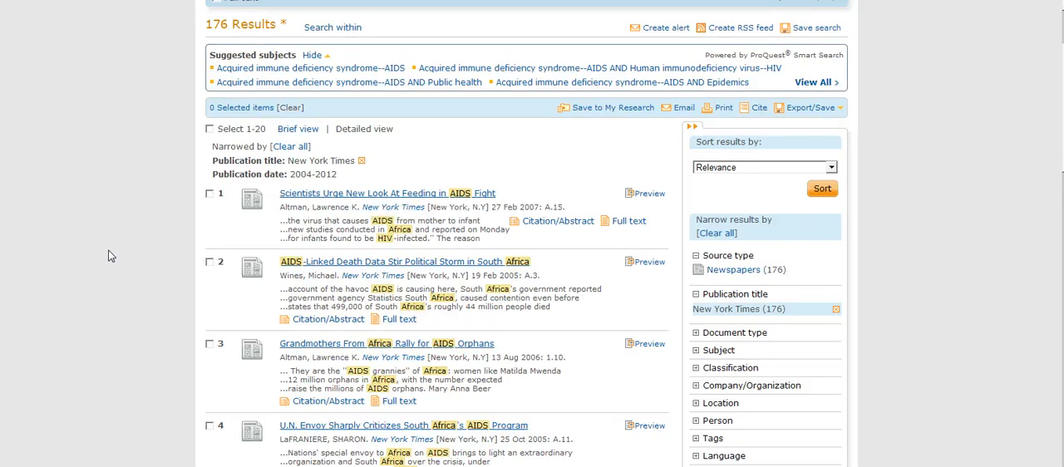
Step: Scroll to result 3 and open 'Grandmothers From Africa Rally for AIDS Orphans'
{"action": "scroll", "scroll_direction": "down", "scroll_amount": 3}
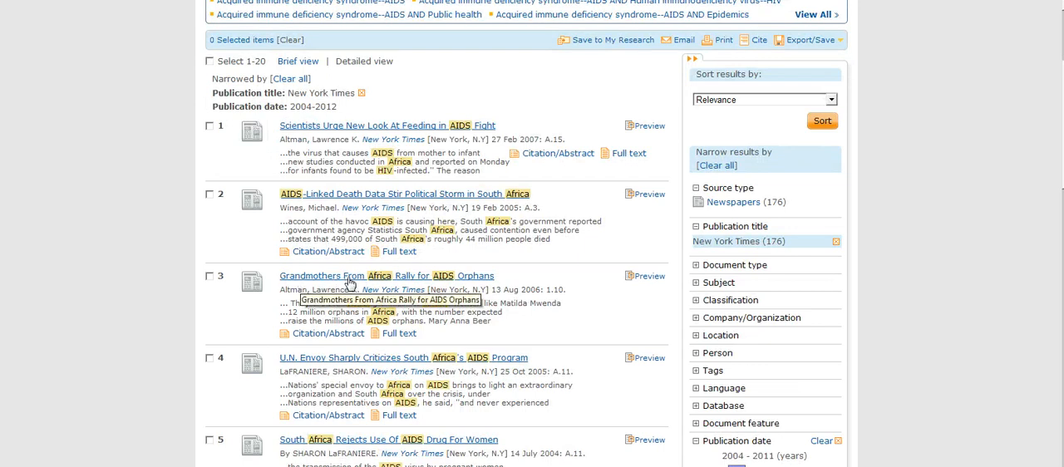
{"action": "mouse_move", "coordinate": [557, 286]}
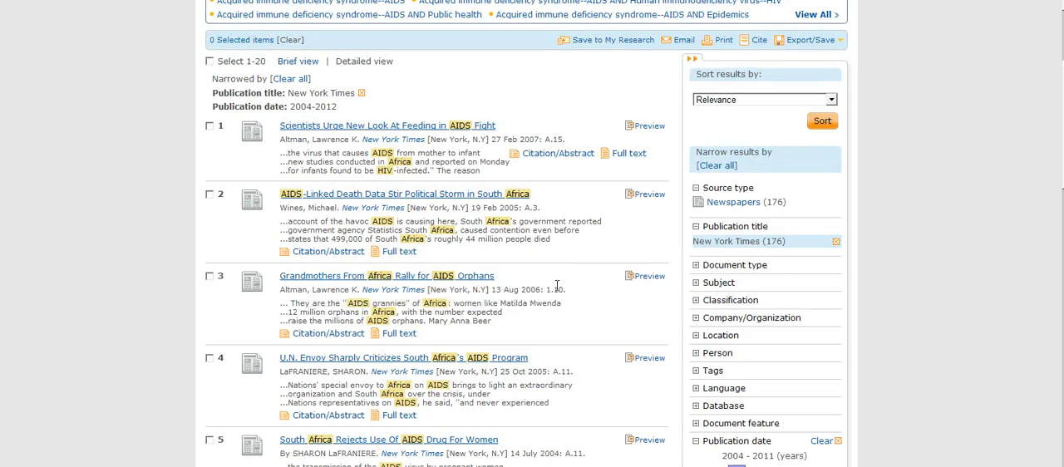
{"action": "mouse_move", "coordinate": [592, 279]}
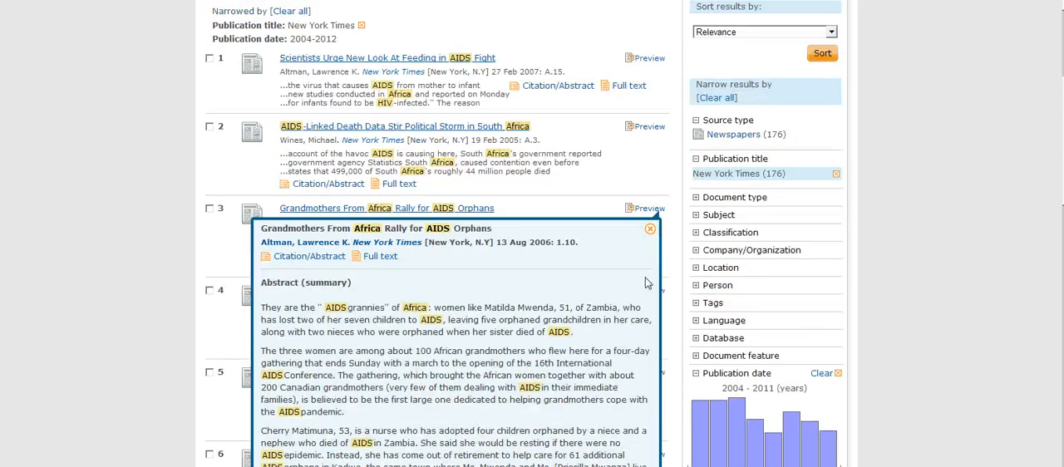
{"action": "scroll", "scroll_direction": "down", "scroll_amount": 3}
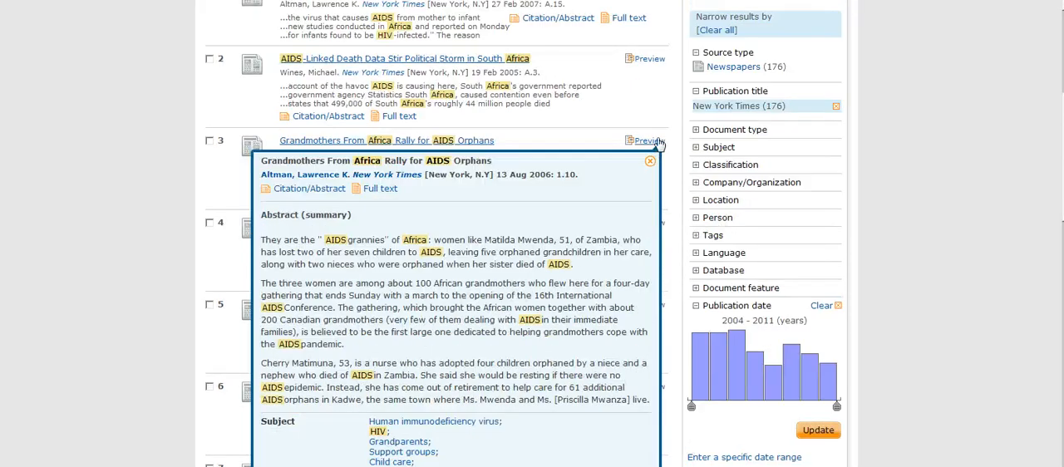
{"action": "mouse_move", "coordinate": [648, 139]}
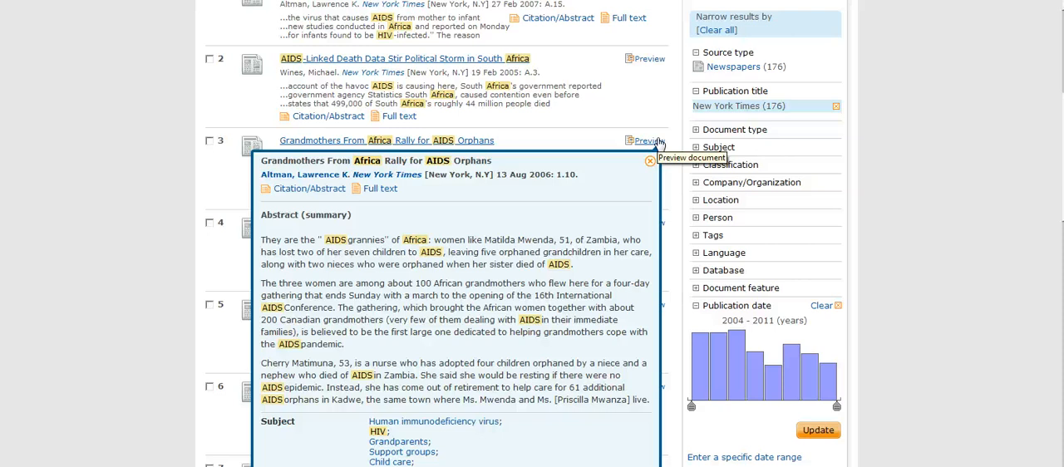
{"action": "mouse_move", "coordinate": [549, 130]}
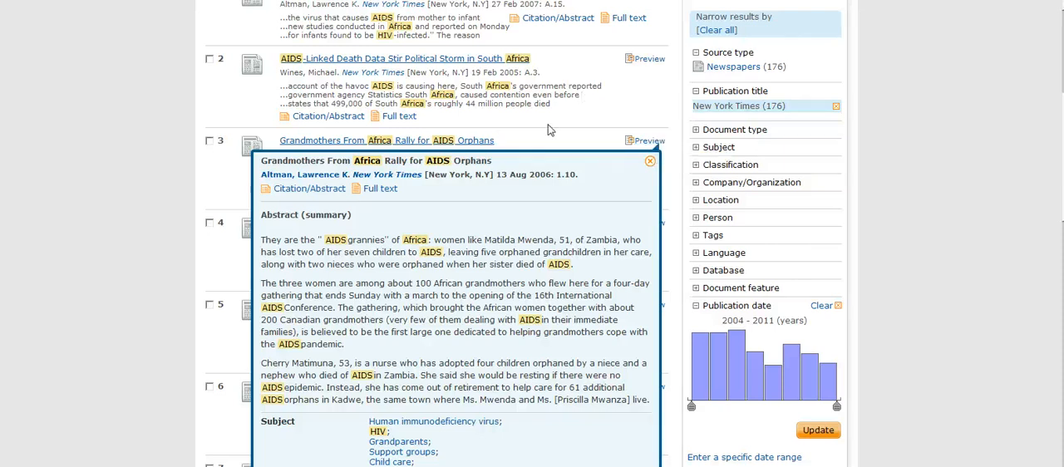
{"action": "left_click", "coordinate": [650, 162]}
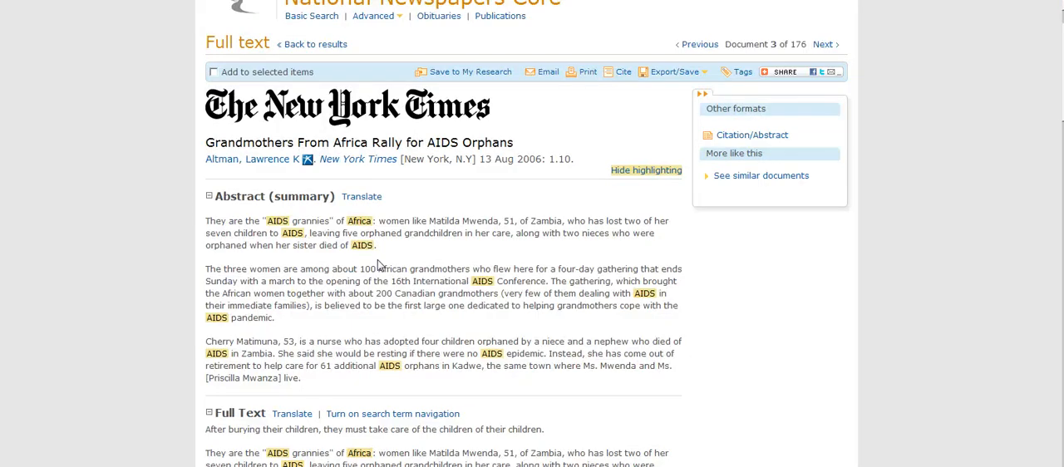
{"action": "scroll", "scroll_direction": "down", "scroll_amount": 3}
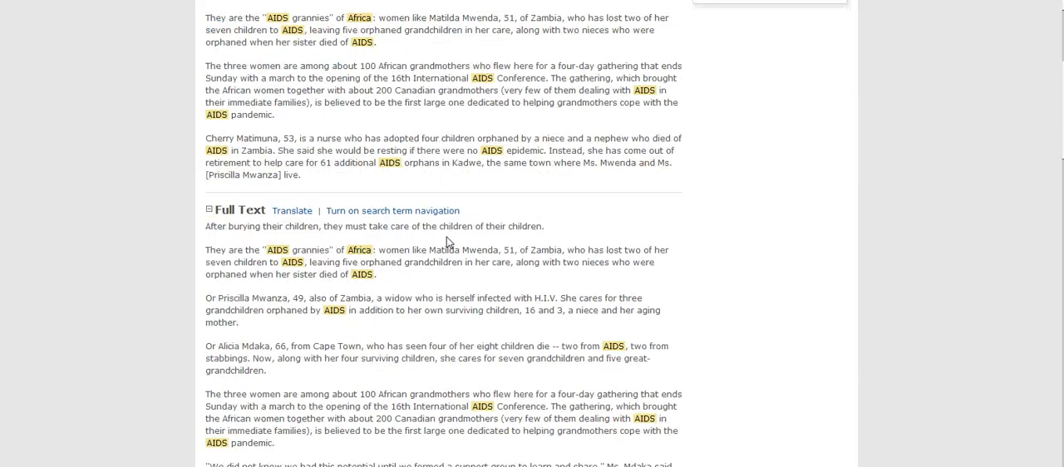
{"action": "mouse_move", "coordinate": [308, 237]}
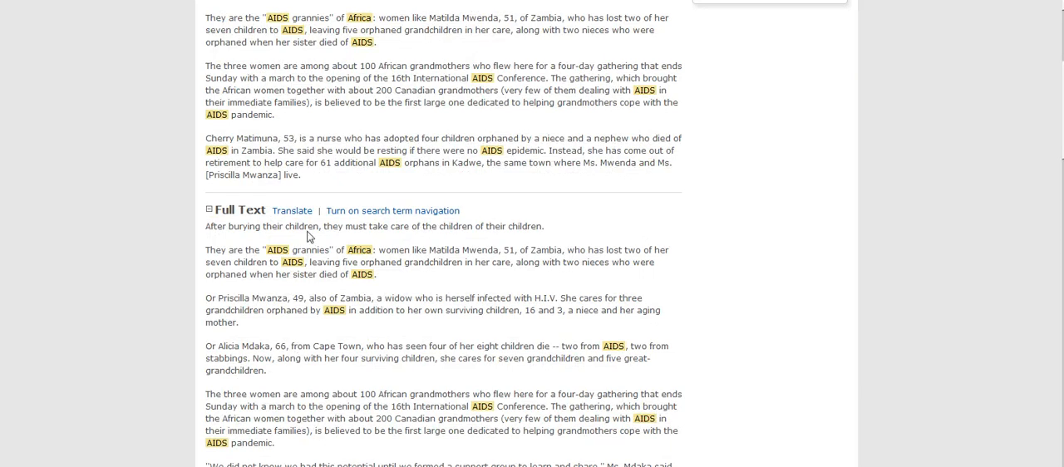
{"action": "mouse_move", "coordinate": [672, 280]}
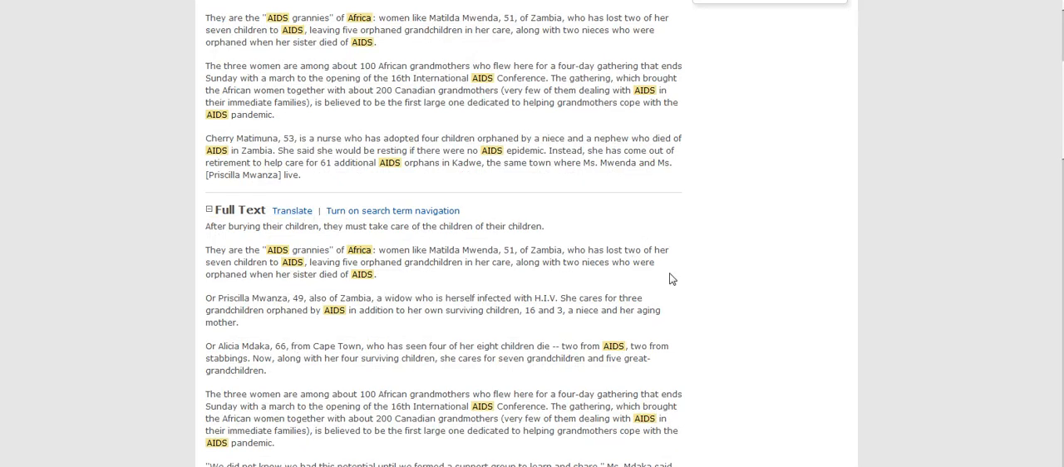
{"action": "scroll", "scroll_direction": "up", "scroll_amount": 3}
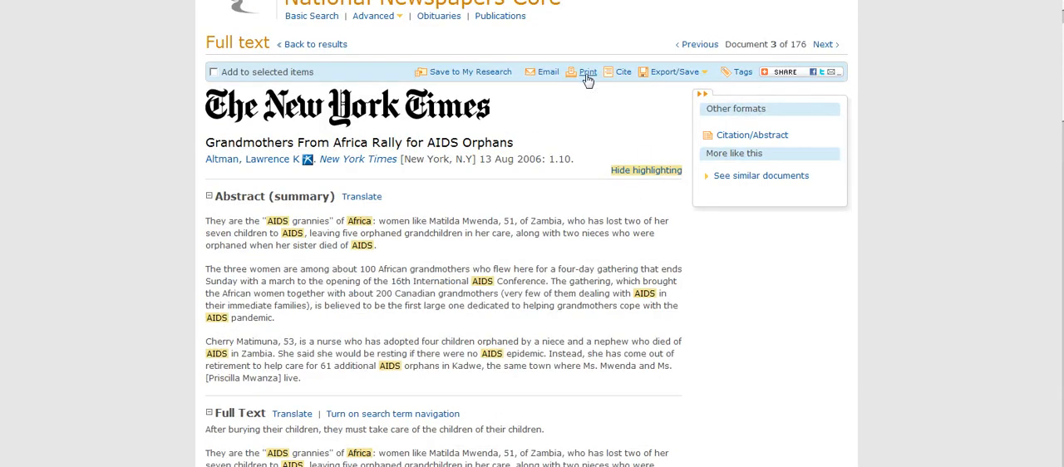
{"action": "mouse_move", "coordinate": [586, 75]}
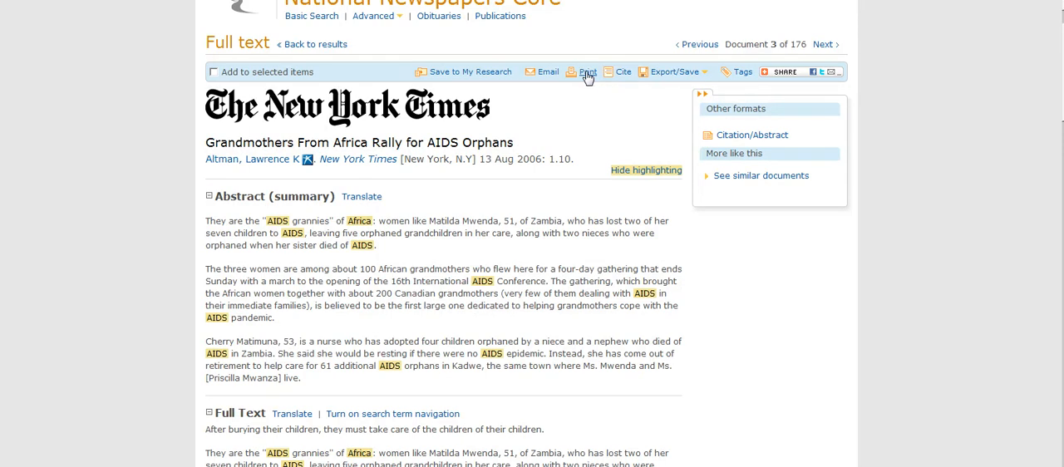
Step: Print the four-sheet Grandmothers article from Chrome's print preview
{"action": "left_click", "coordinate": [584, 72]}
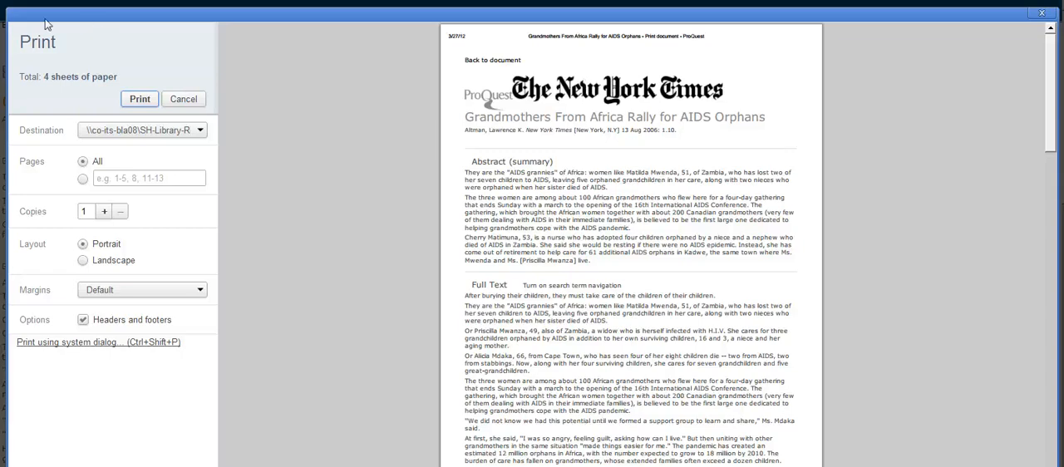
{"action": "left_click", "coordinate": [183, 98]}
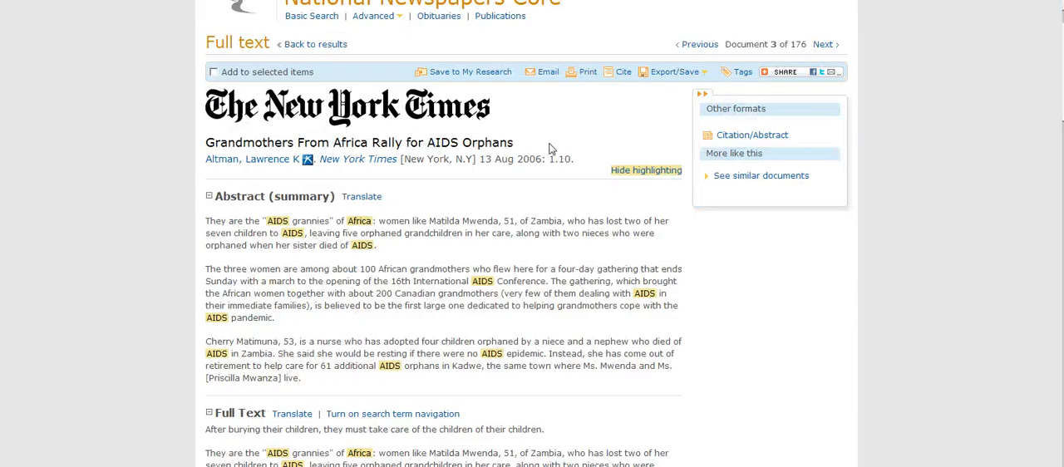
{"action": "mouse_move", "coordinate": [623, 72]}
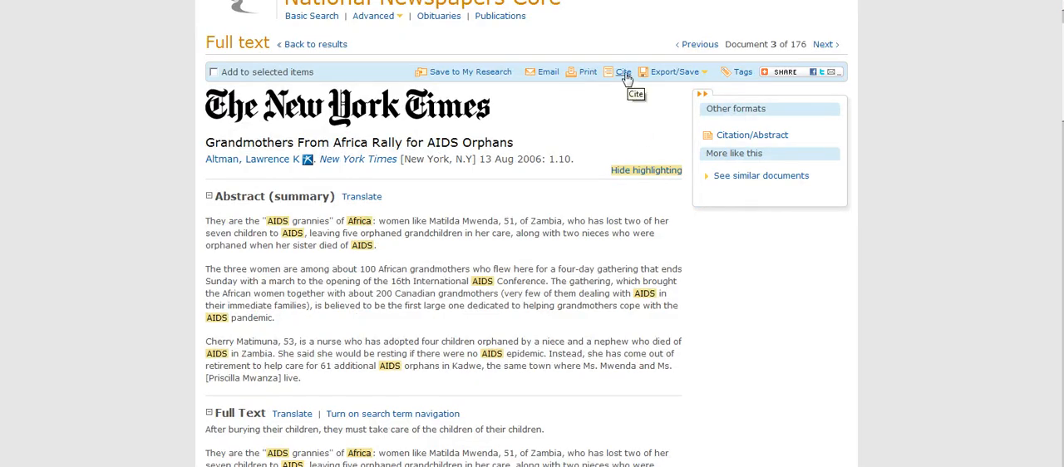
Step: Generate the Grandmothers article's MLA 7th Edition citation, then close the citation window
{"action": "left_click", "coordinate": [622, 72]}
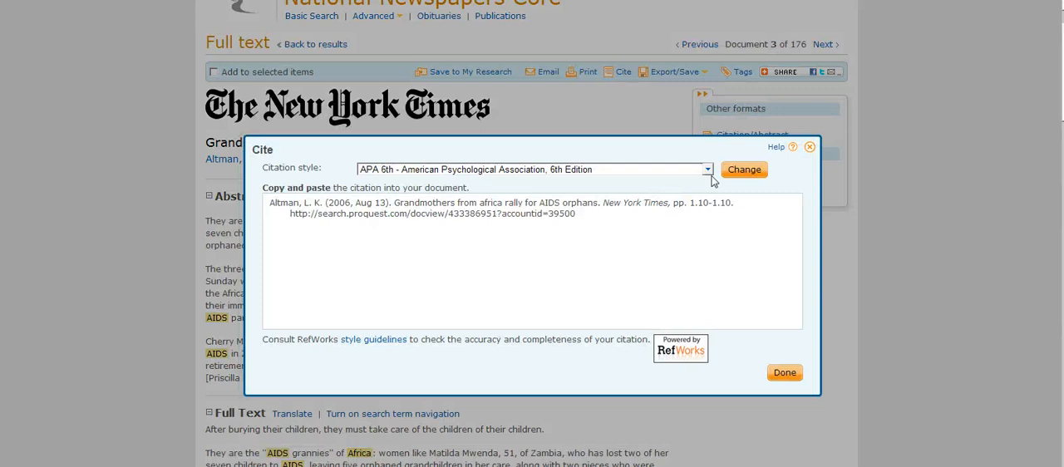
{"action": "left_click", "coordinate": [705, 169]}
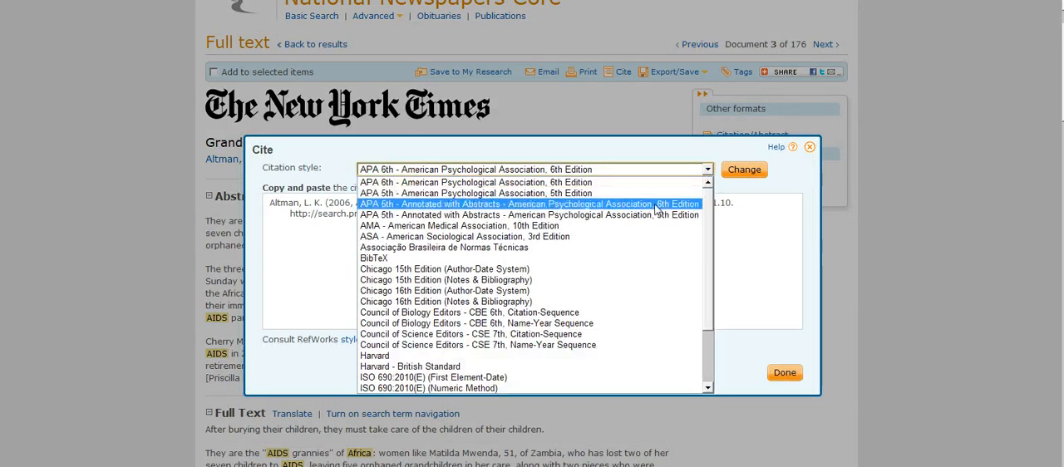
{"action": "mouse_move", "coordinate": [622, 269]}
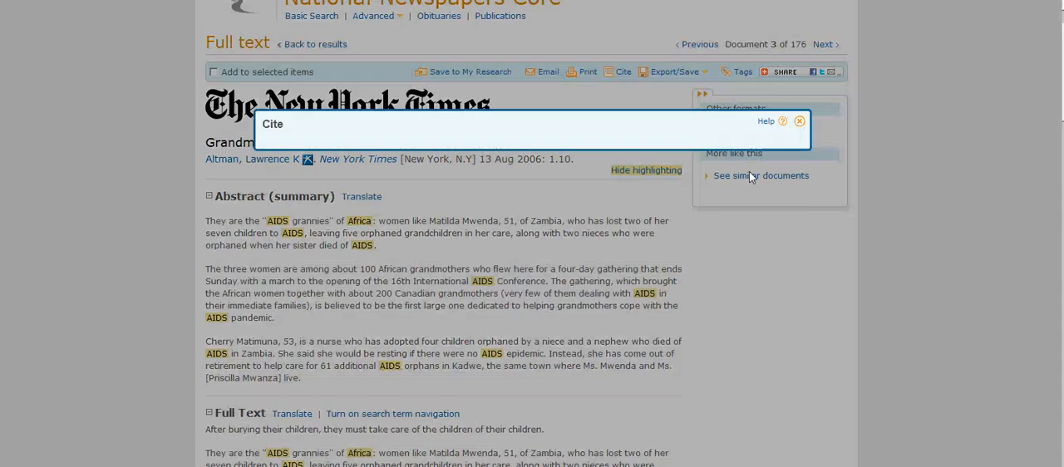
{"action": "left_click", "coordinate": [622, 71]}
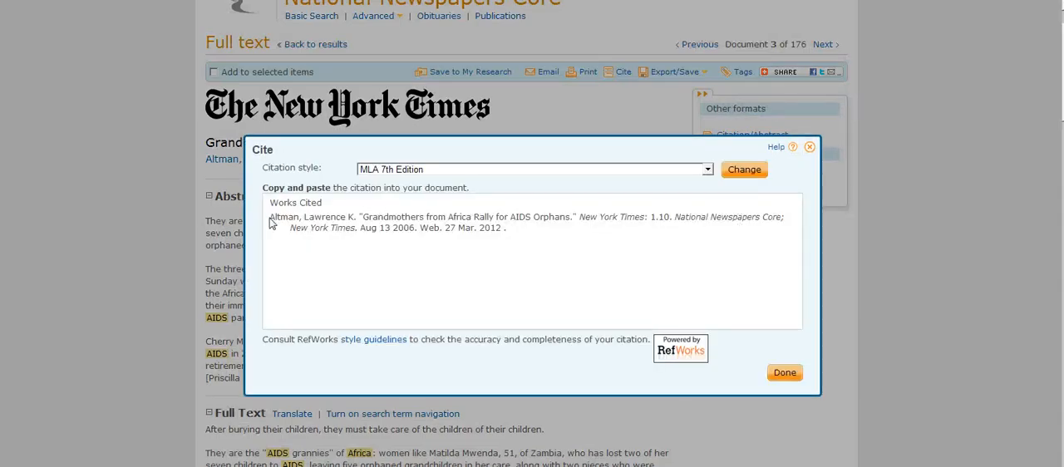
{"action": "mouse_move", "coordinate": [589, 238]}
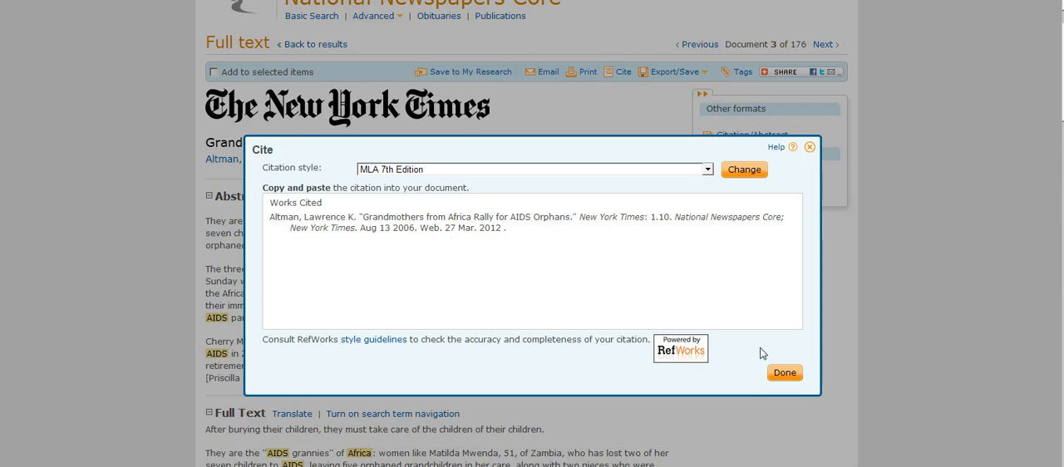
{"action": "left_click", "coordinate": [784, 373]}
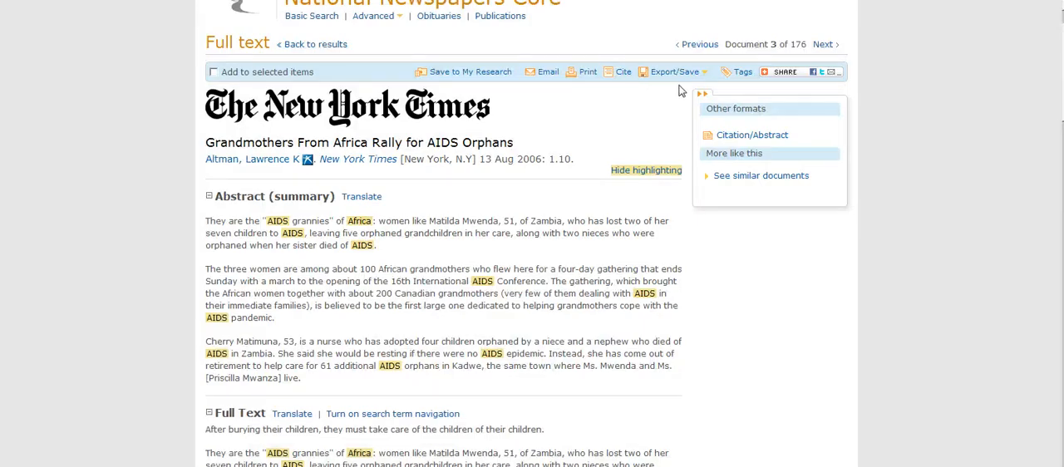
Step: Export the article as PDF with MLA 7th Edition bibliographic citations included at the end
{"action": "left_click", "coordinate": [673, 72]}
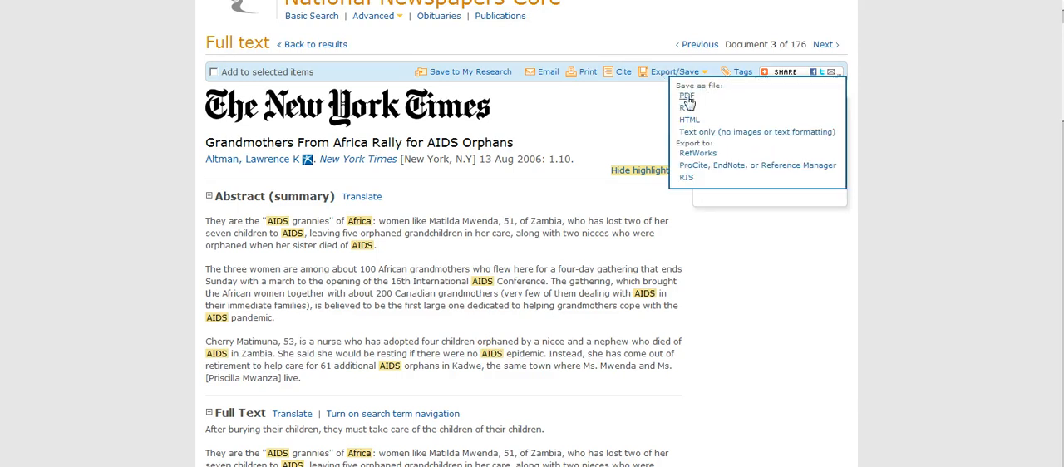
{"action": "mouse_move", "coordinate": [694, 133]}
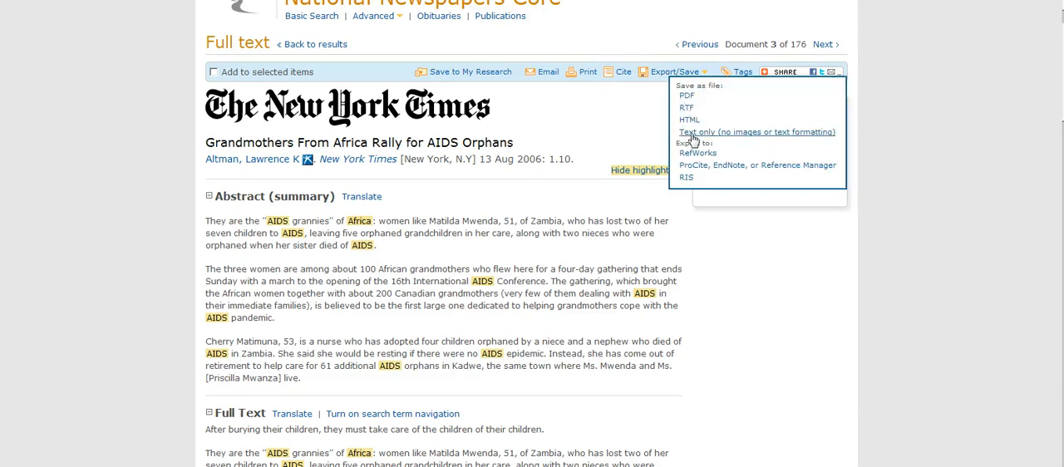
{"action": "mouse_move", "coordinate": [704, 171]}
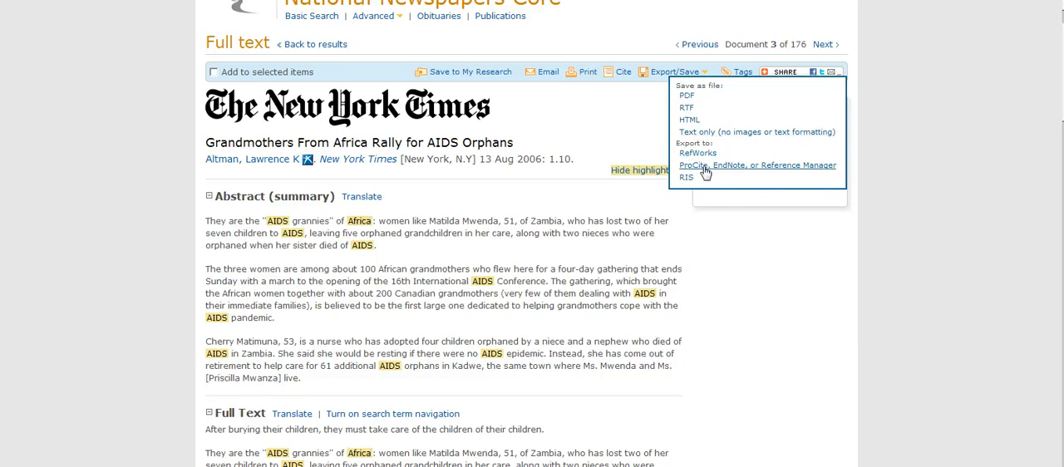
{"action": "mouse_move", "coordinate": [711, 165]}
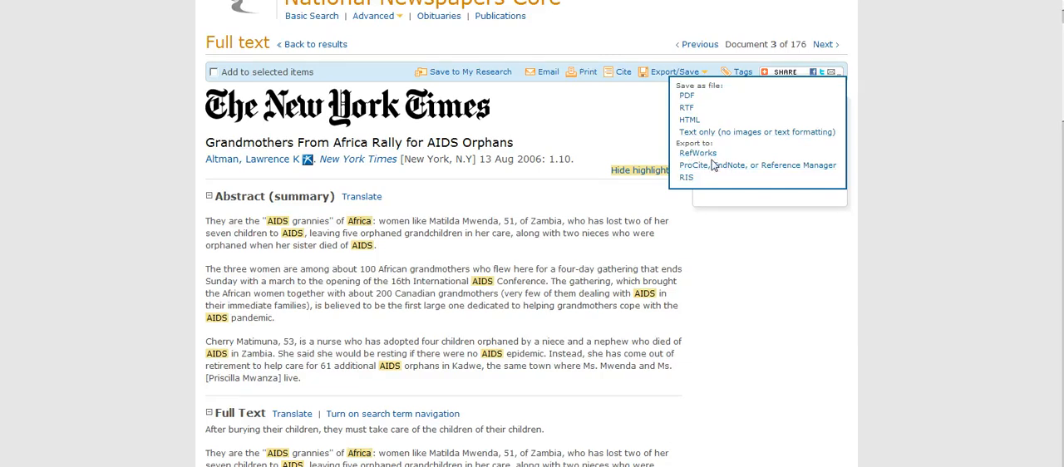
{"action": "mouse_move", "coordinate": [711, 171]}
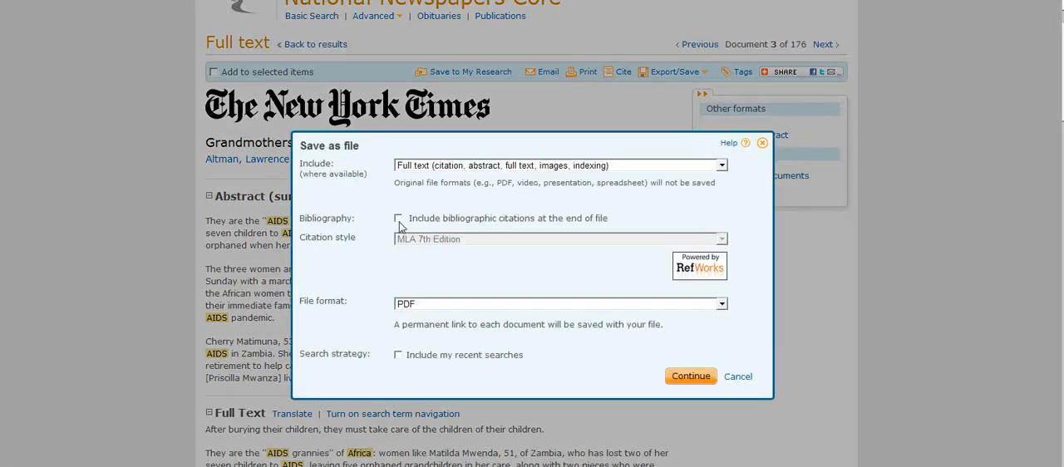
{"action": "left_click", "coordinate": [398, 218]}
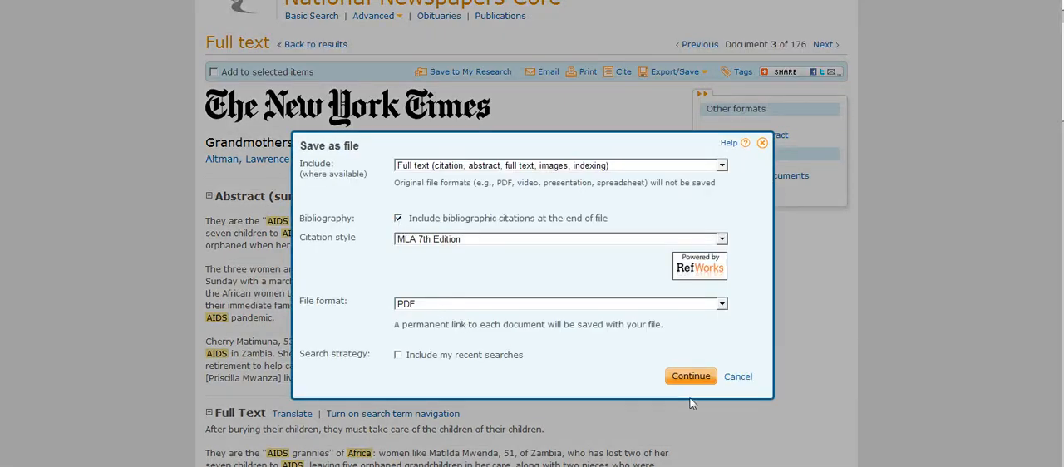
{"action": "left_click", "coordinate": [737, 376]}
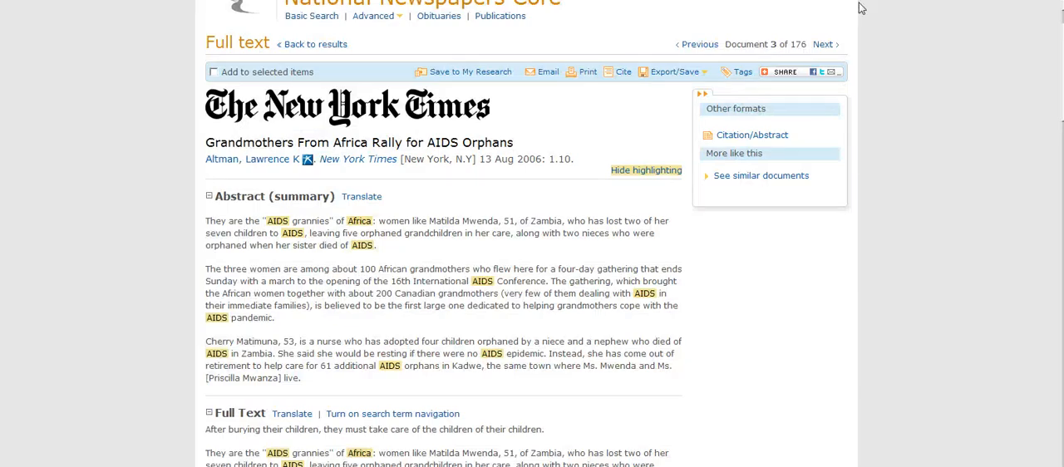
{"action": "left_click", "coordinate": [782, 71]}
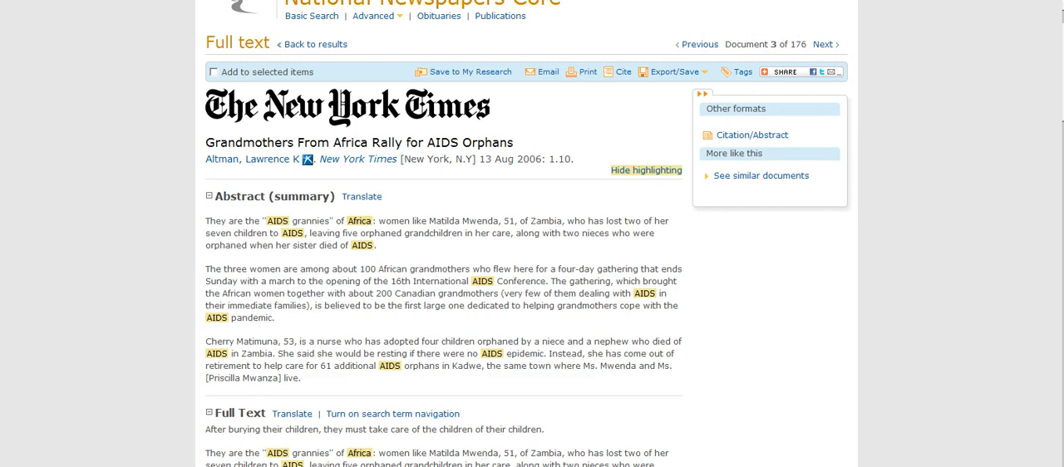
{"action": "mouse_move", "coordinate": [468, 262]}
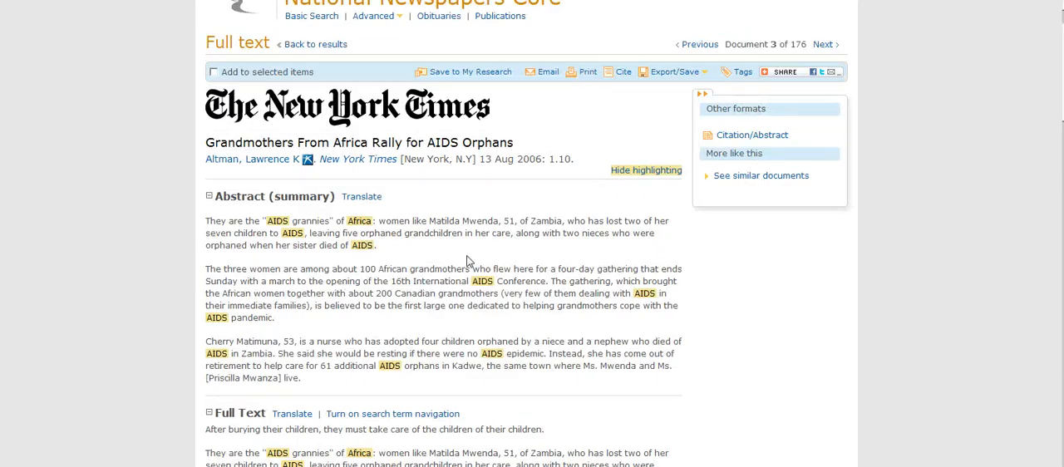
{"action": "scroll", "scroll_direction": "down", "scroll_amount": 3}
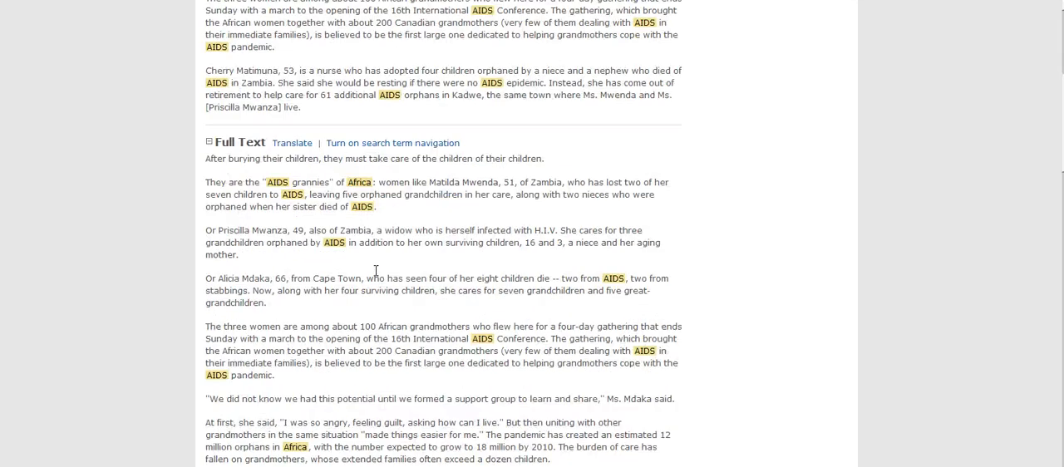
{"action": "scroll", "scroll_direction": "up", "scroll_amount": 3}
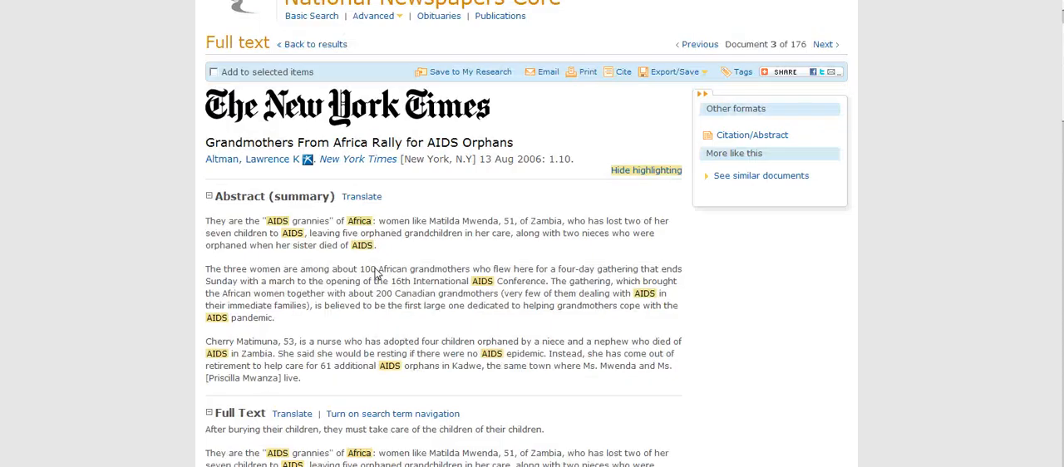
{"action": "mouse_move", "coordinate": [386, 249]}
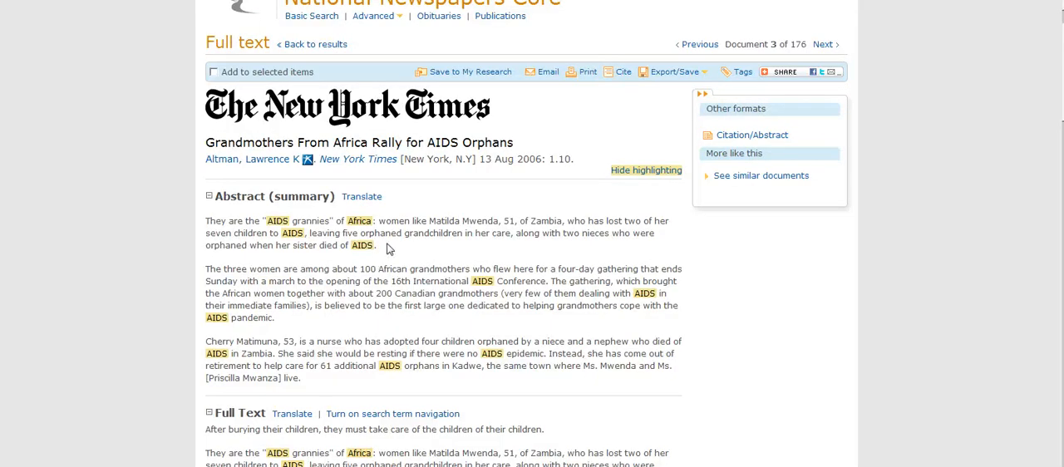